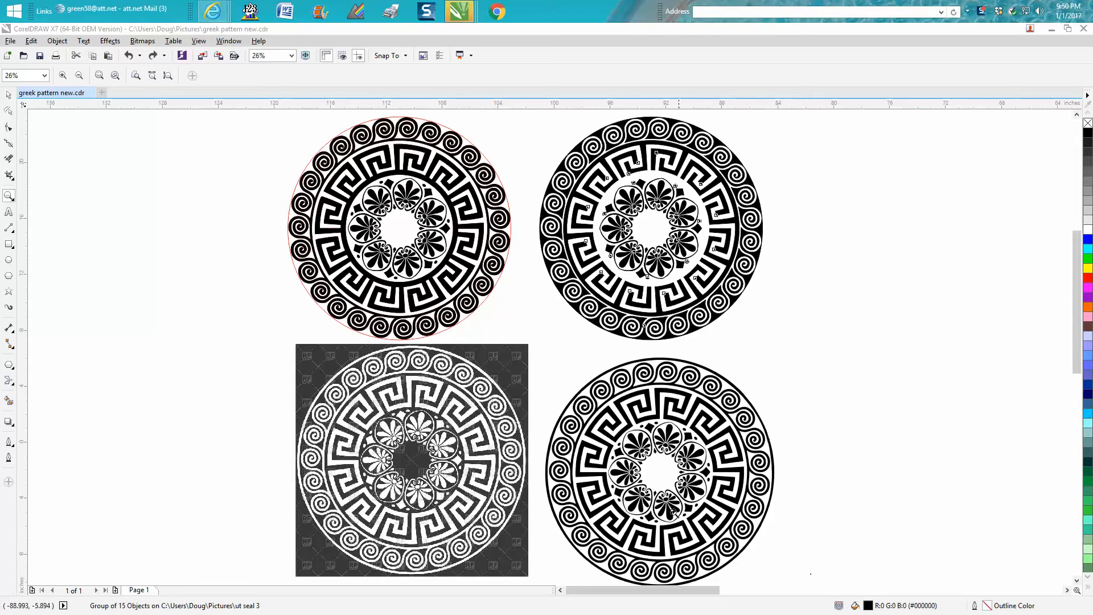
pyautogui.moveTo(562, 429)
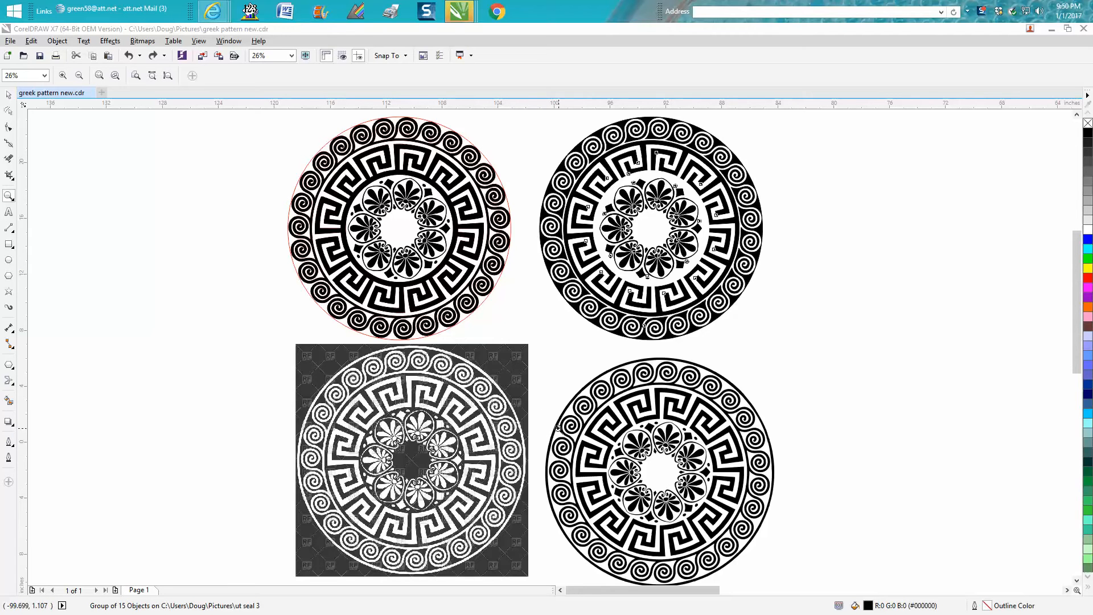
pyautogui.moveTo(560, 429)
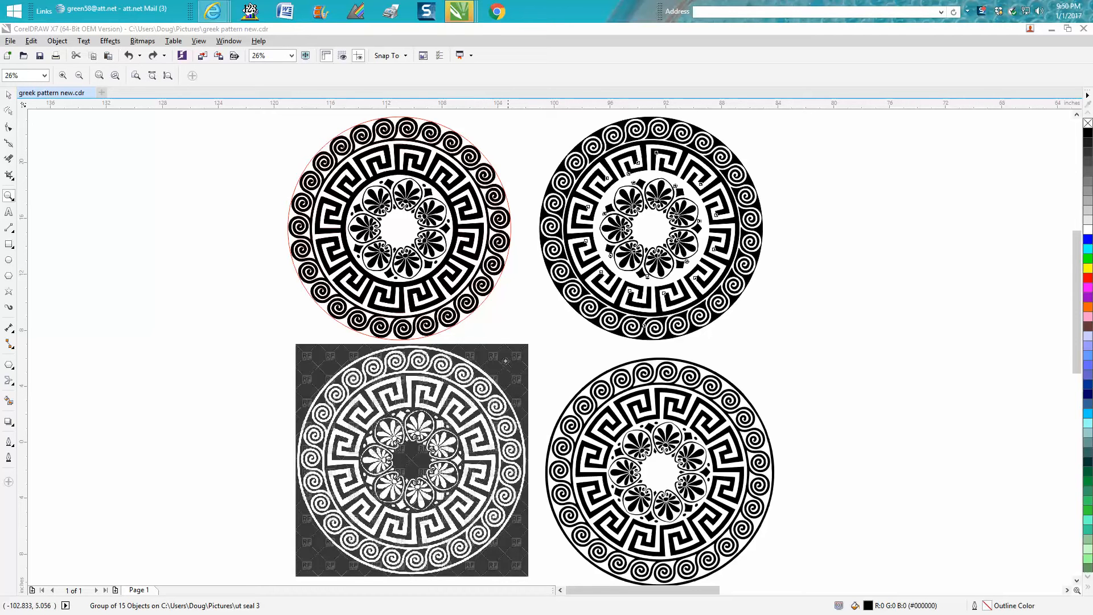
pyautogui.moveTo(591, 382)
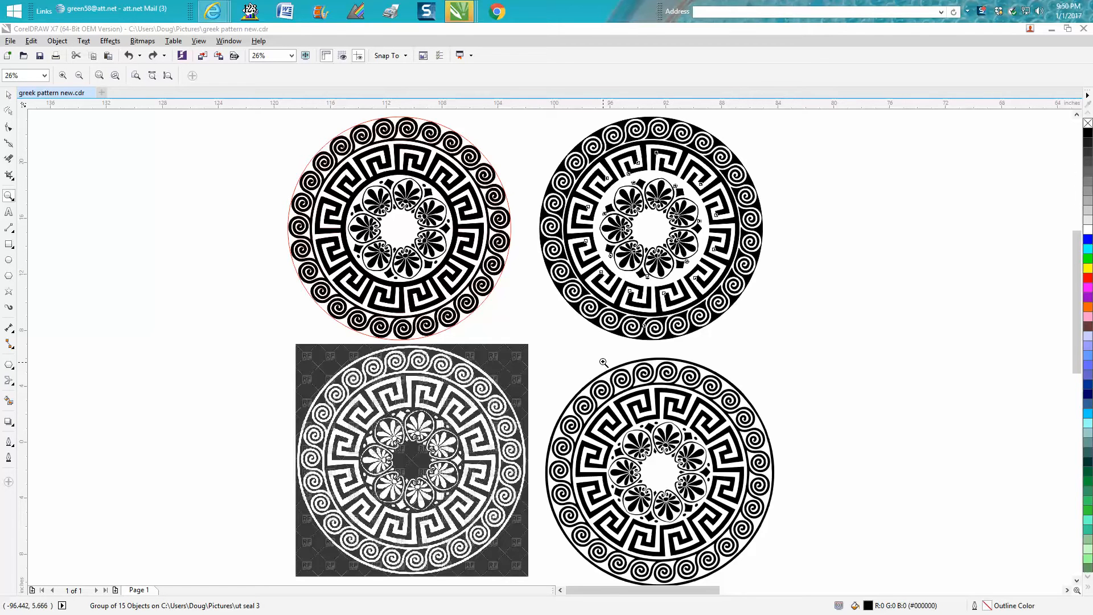
# Step: Marquee-select the solid black medallion at top right with the Pick tool
pyautogui.click(649, 229)
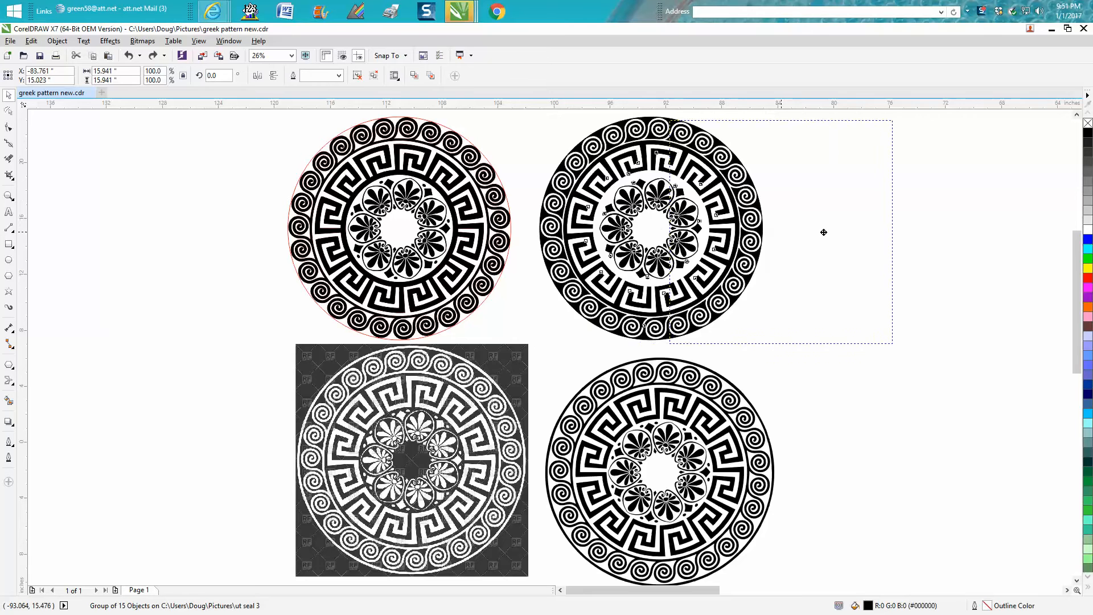
pyautogui.moveTo(648, 233); pyautogui.dragTo(903, 235)
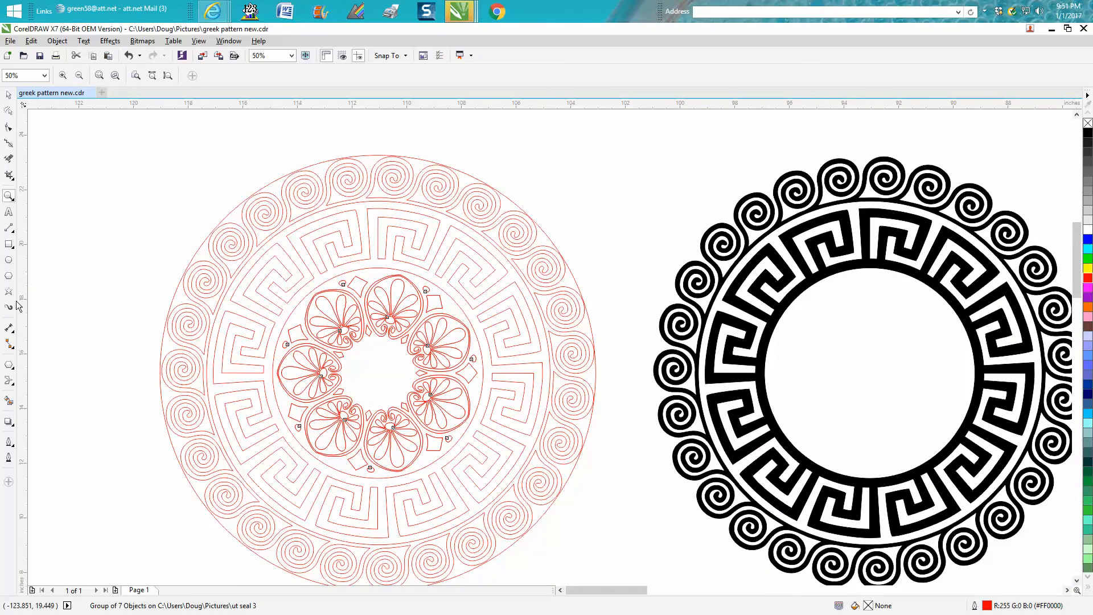
# Step: Fill the top-left medallion's centre black with white flowers, matching the dark original
pyautogui.click(376, 373)
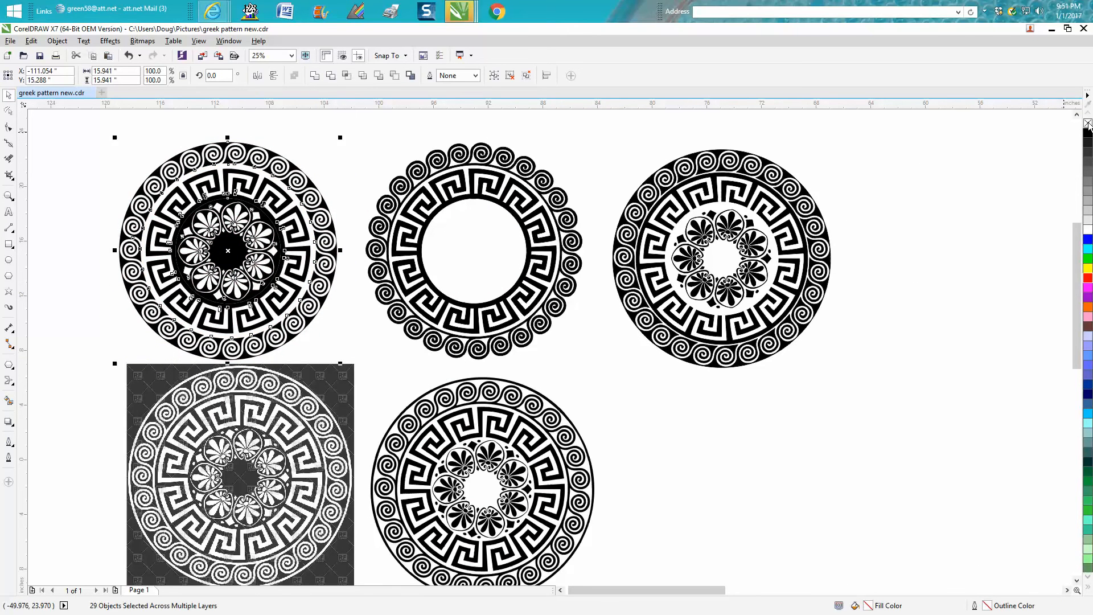
pyautogui.moveTo(354, 321)
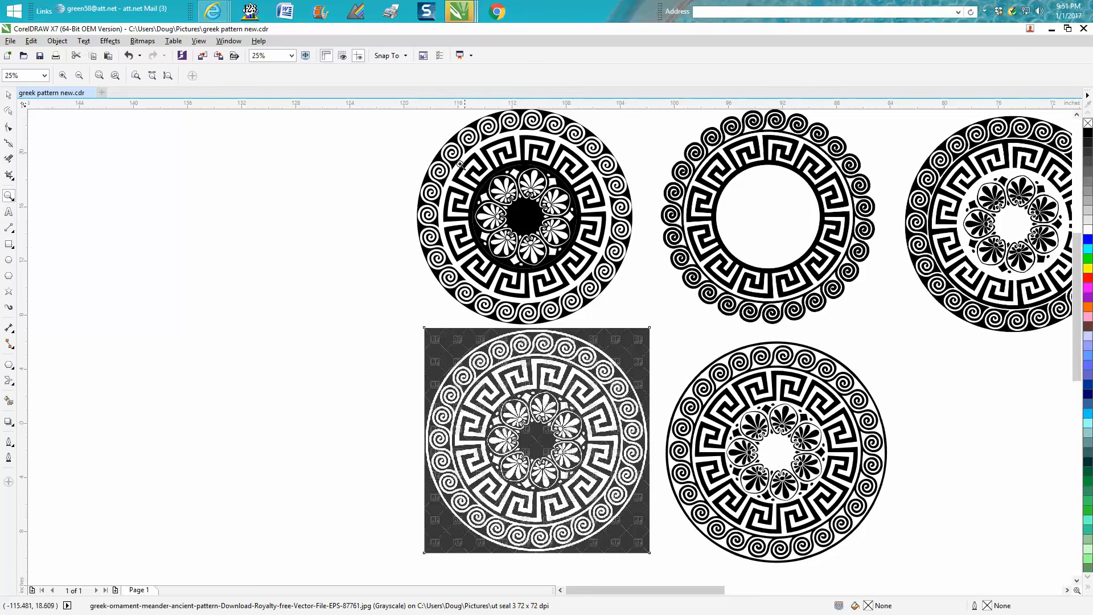
pyautogui.moveTo(523, 329)
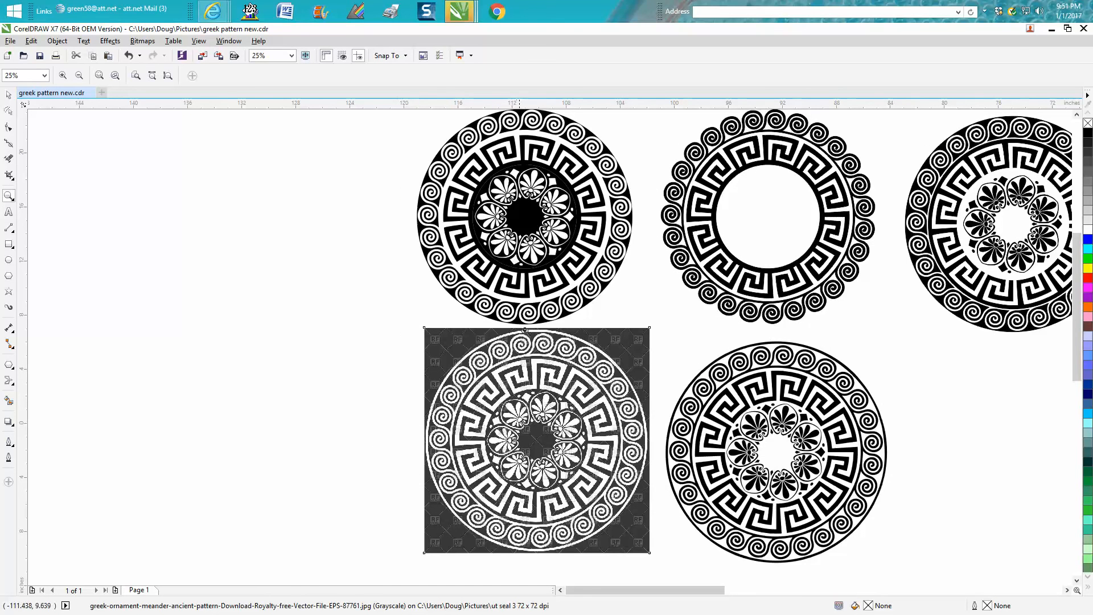
pyautogui.moveTo(530, 366)
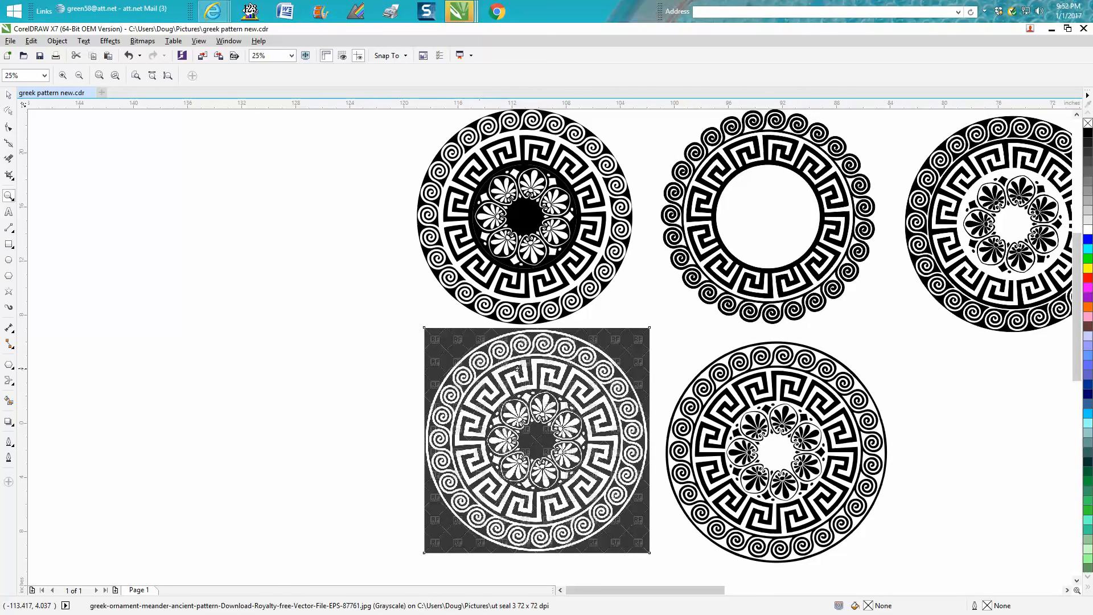
pyautogui.moveTo(519, 366)
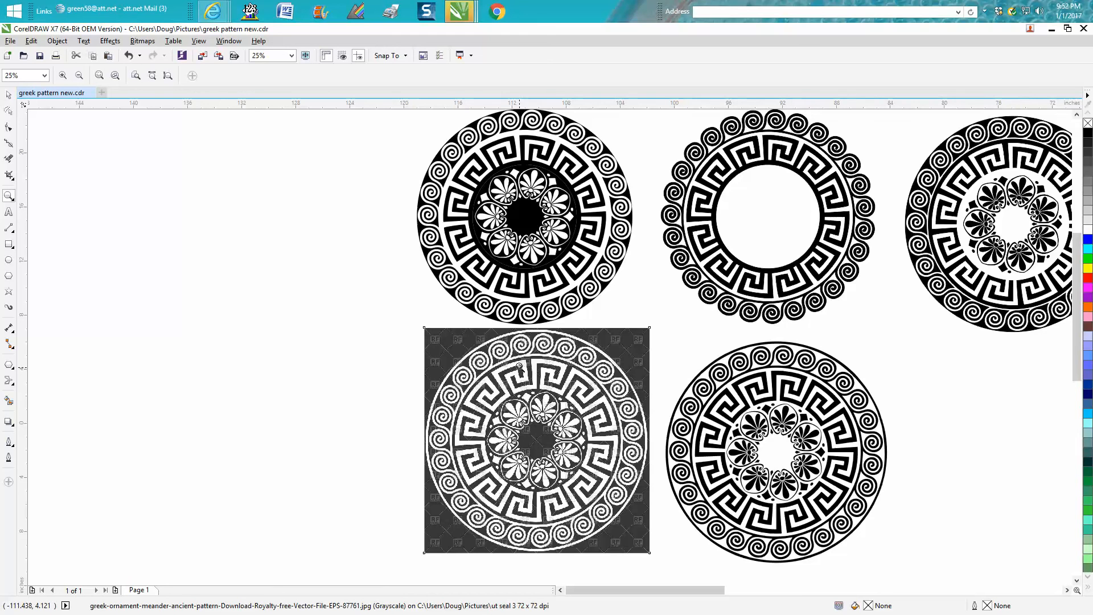